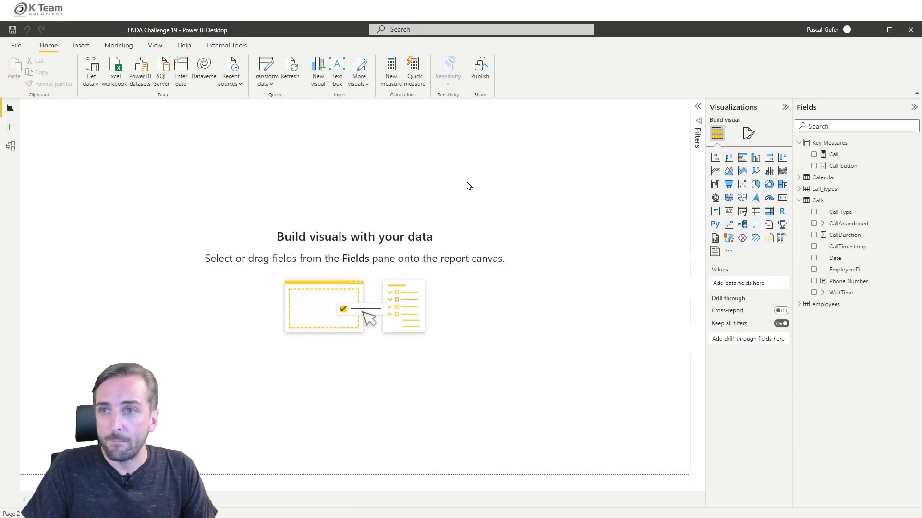
- Switch to Model view showing Calls related to call_types, employees and Calendar
click(9, 146)
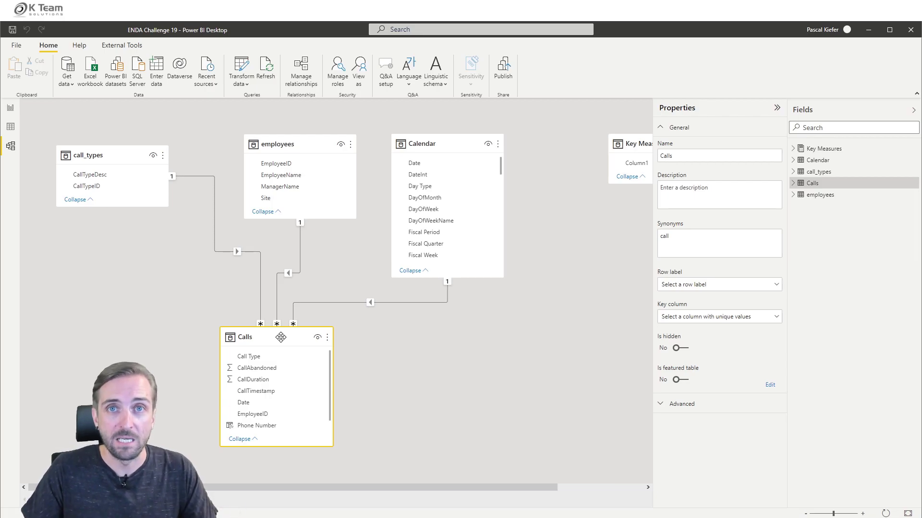
- Switch to Data view and highlight the RANDBETWEEN part of the Phone Number column formula
click(10, 127)
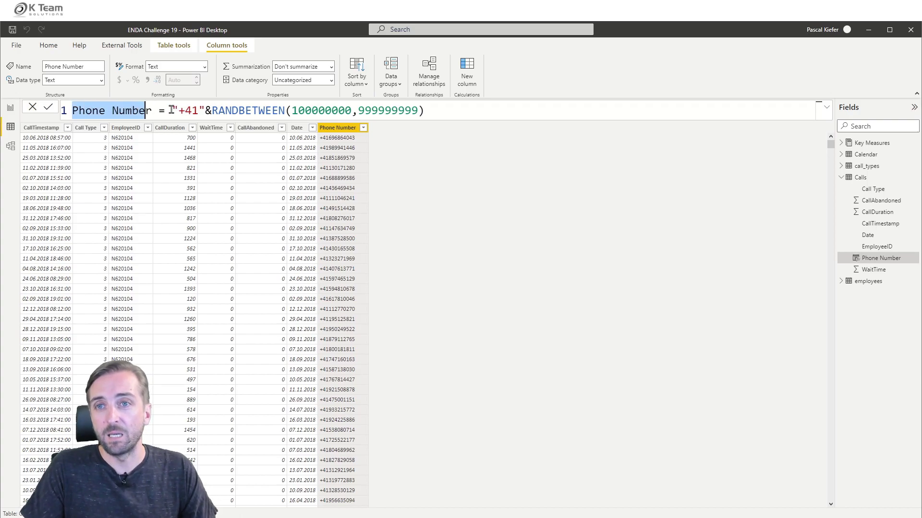
double_click(188, 110)
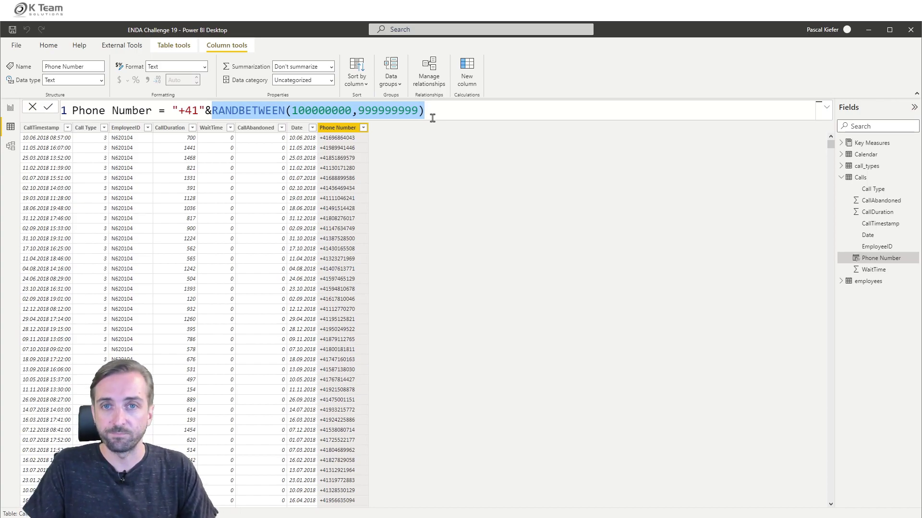
mouse_move(438, 168)
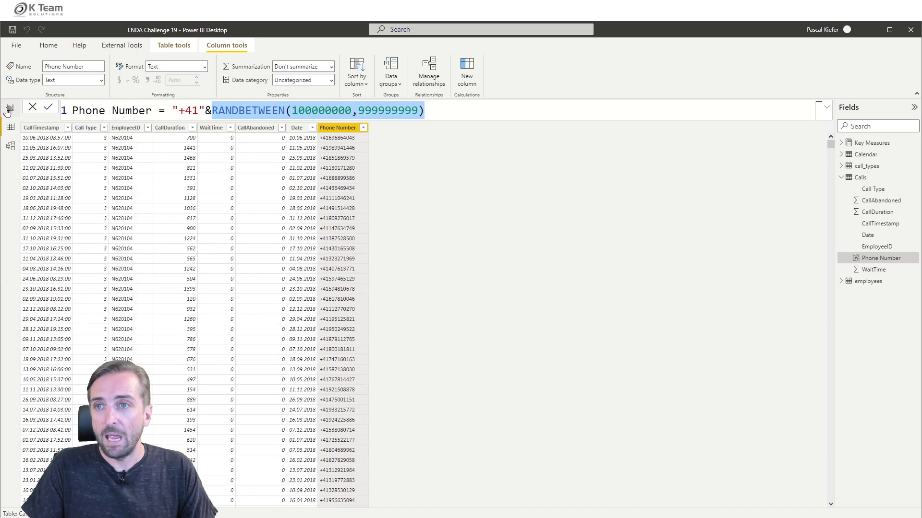
- Return to Report view with the Calls table and the two 'make phone call' prompts
click(10, 108)
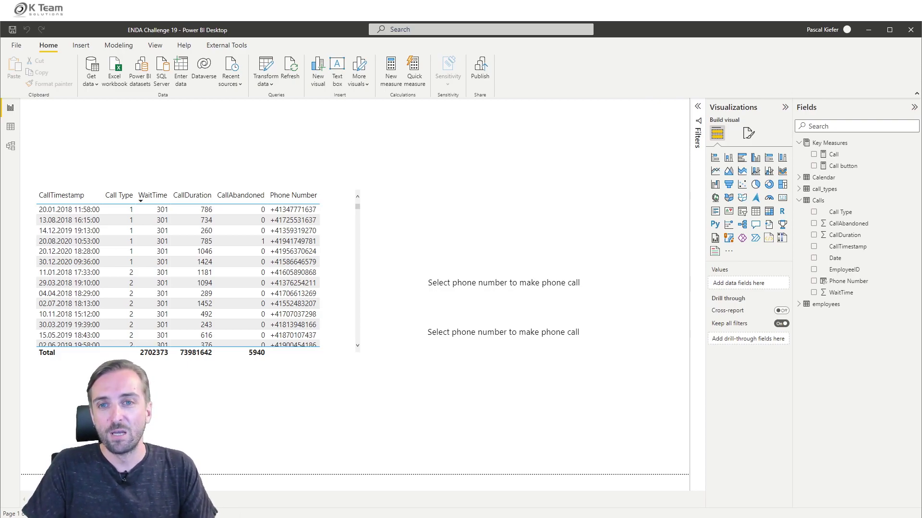
mouse_move(383, 276)
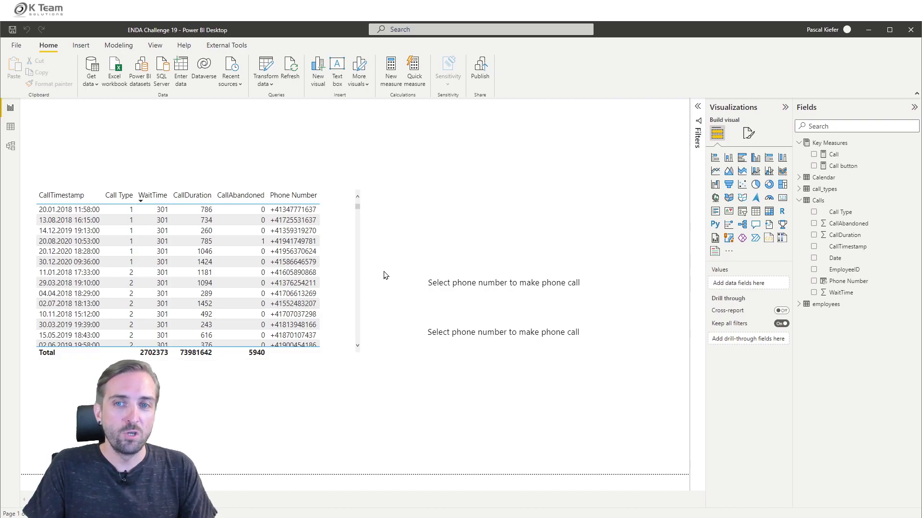
mouse_move(469, 280)
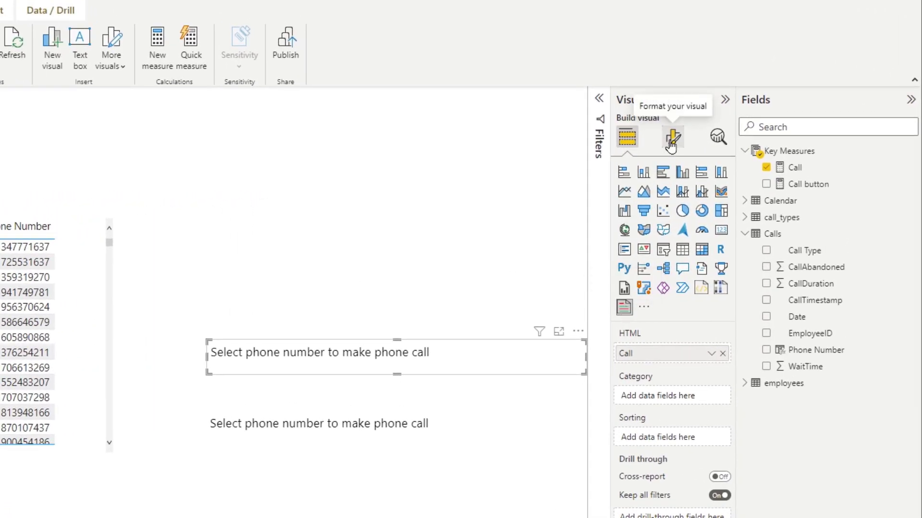
click(672, 137)
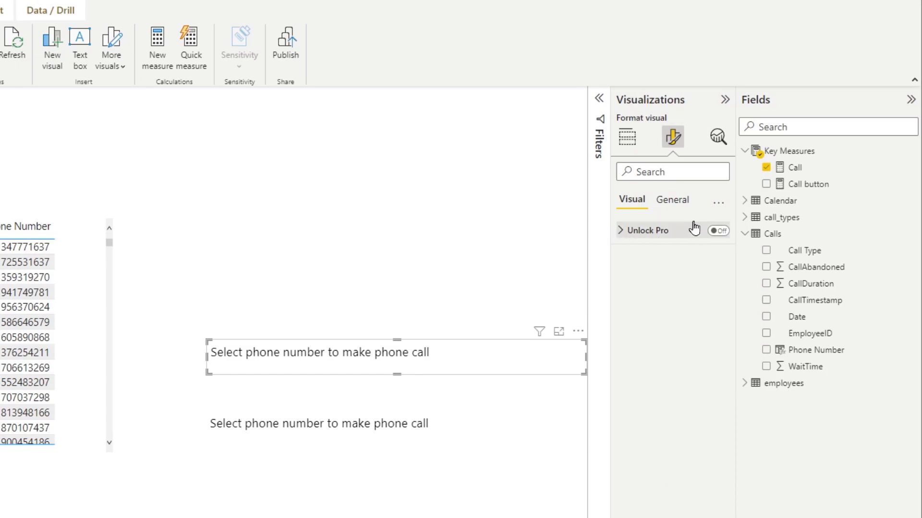
mouse_move(637, 251)
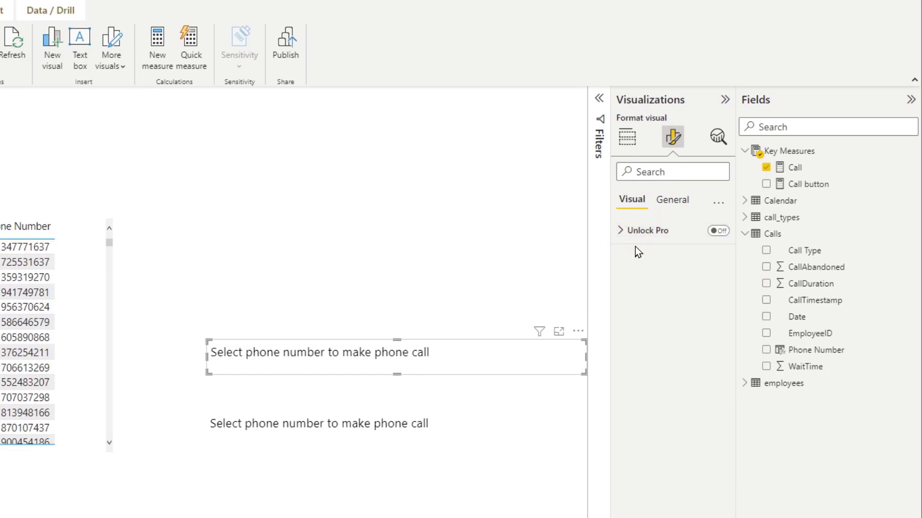
click(647, 230)
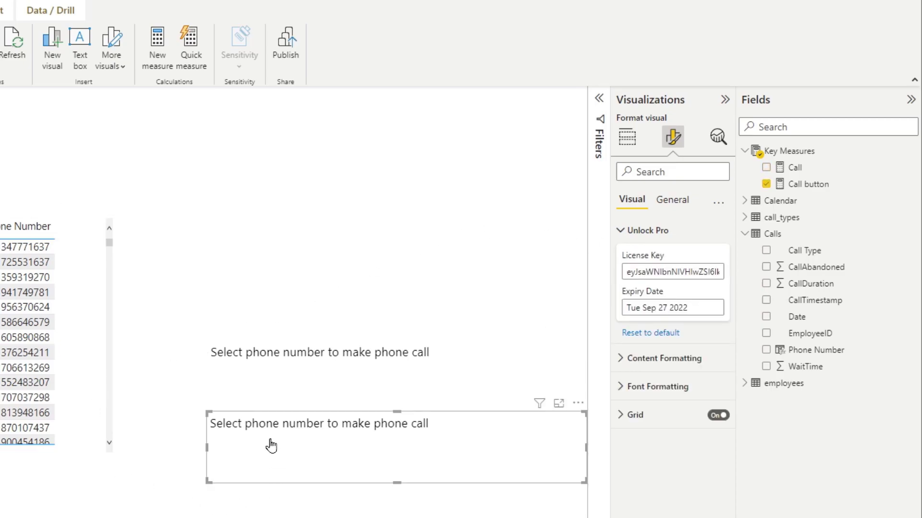
click(627, 137)
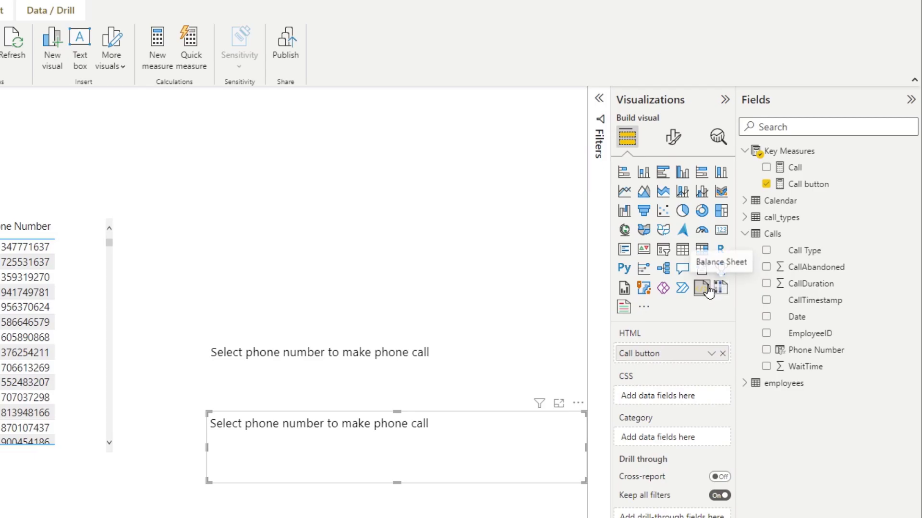
mouse_move(701, 287)
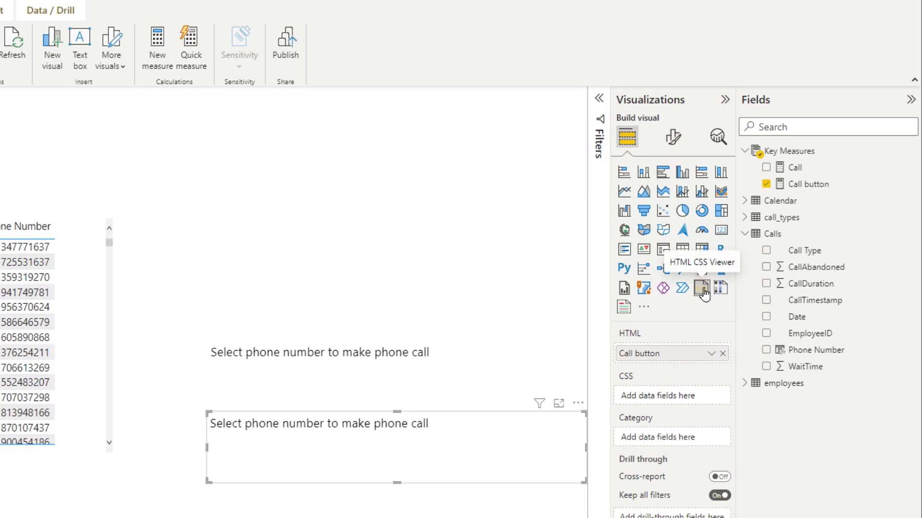
click(644, 306)
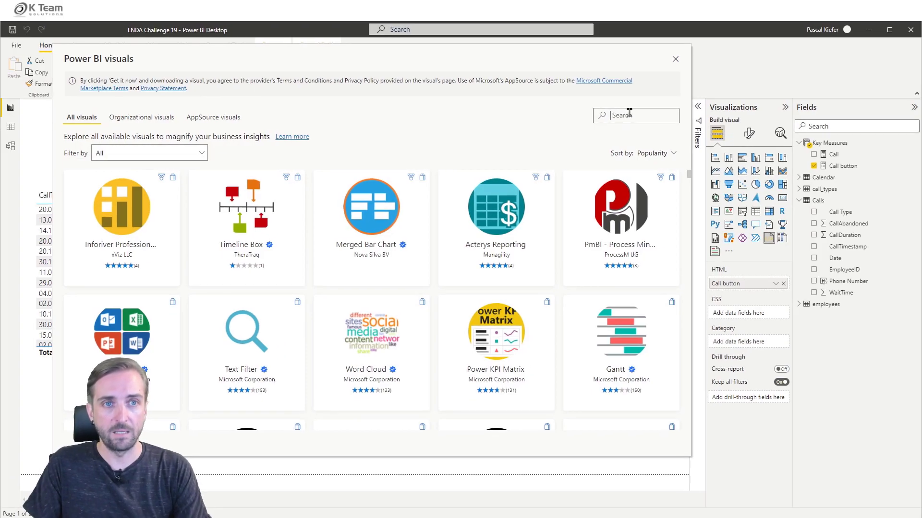
text(k team)
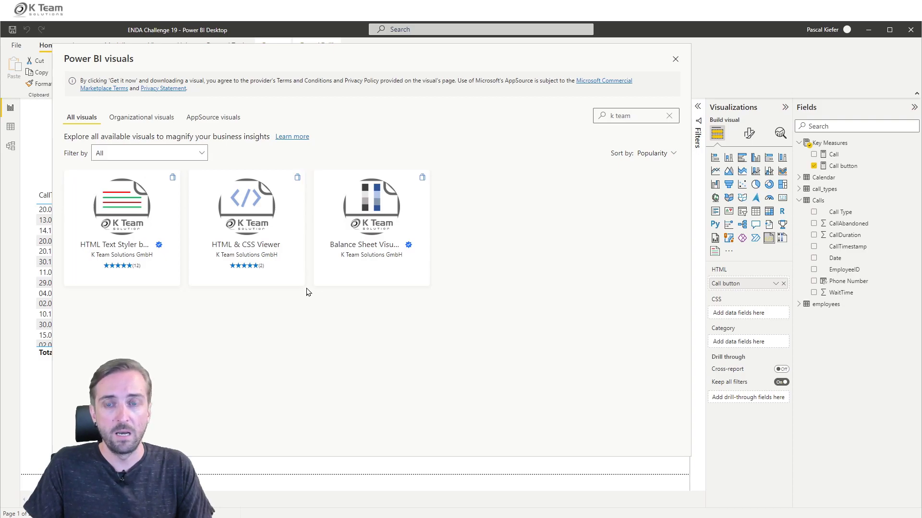
click(675, 59)
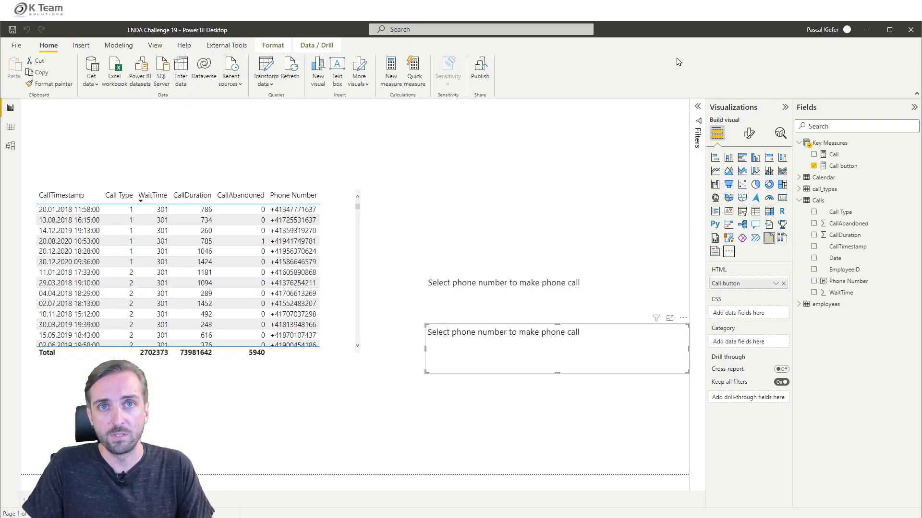
mouse_move(493, 201)
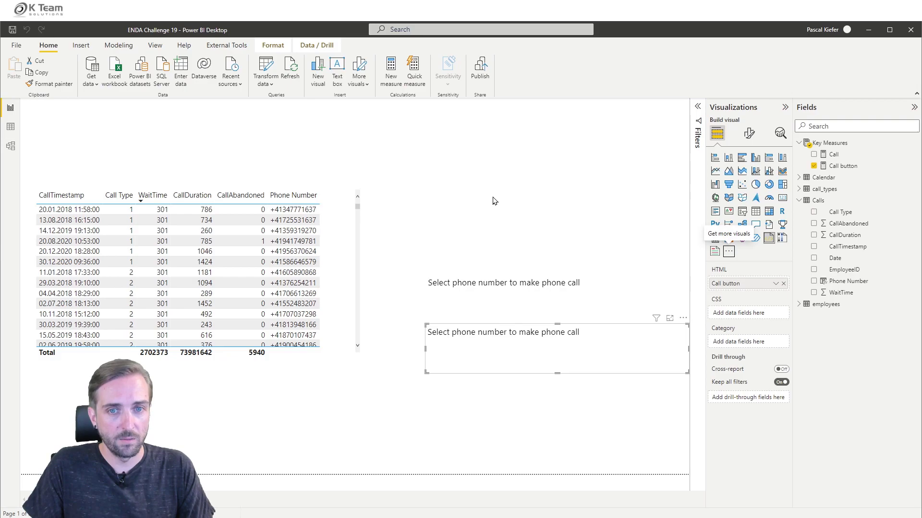
click(177, 265)
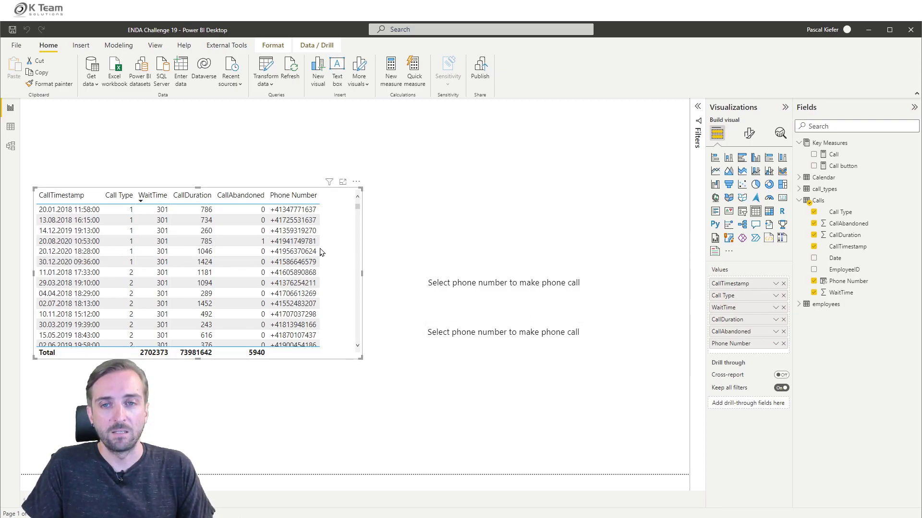
click(236, 241)
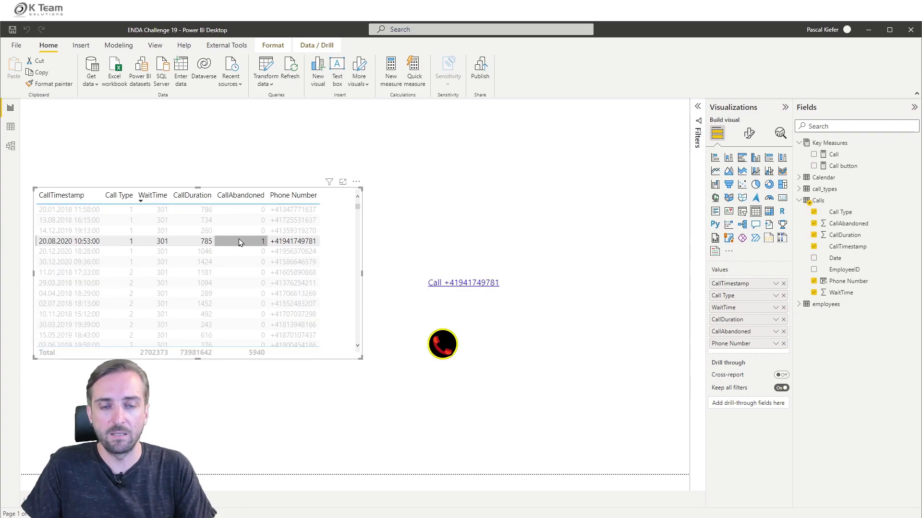
mouse_move(550, 295)
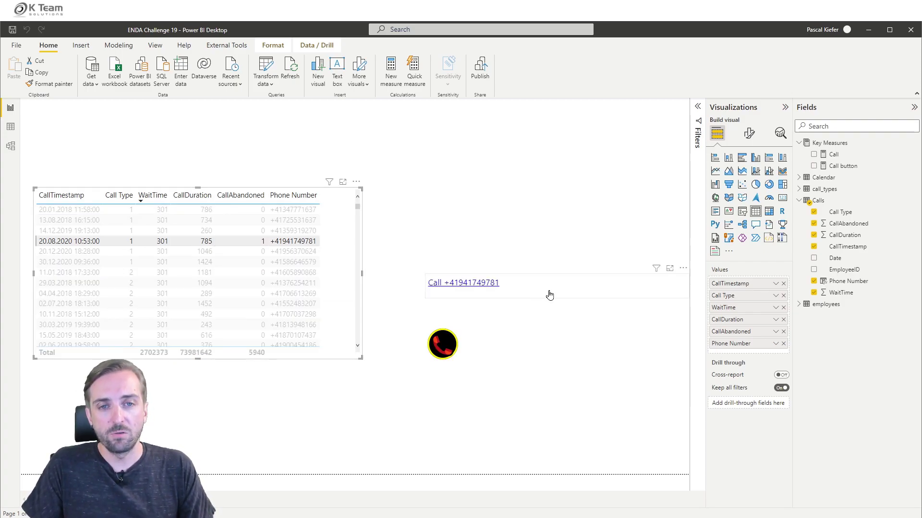
mouse_move(427, 294)
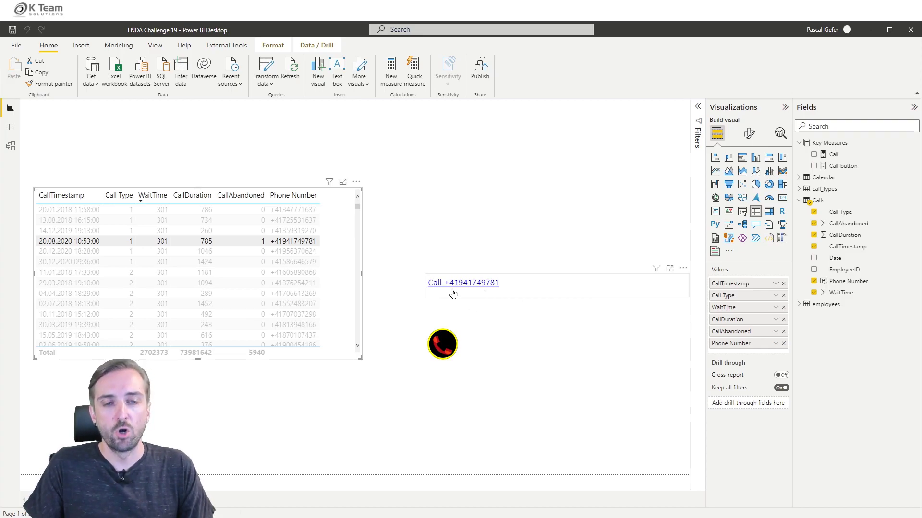
mouse_move(465, 342)
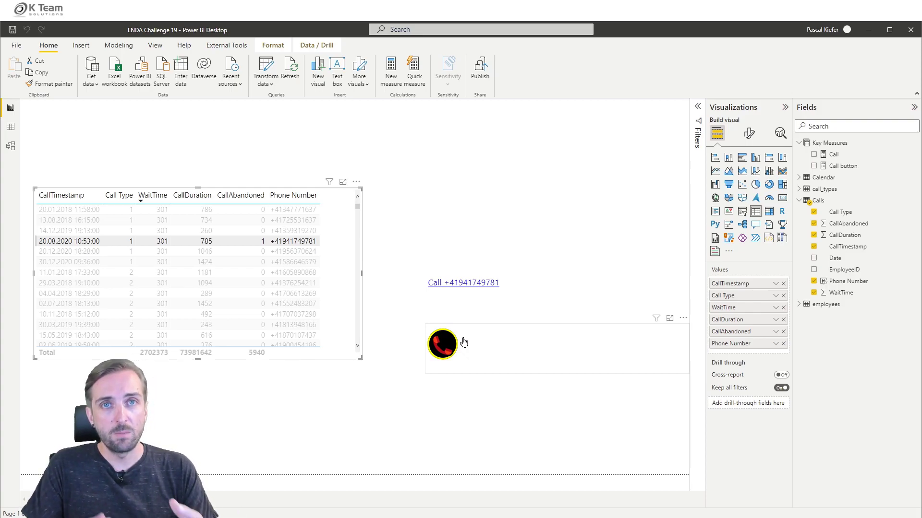
mouse_move(457, 340)
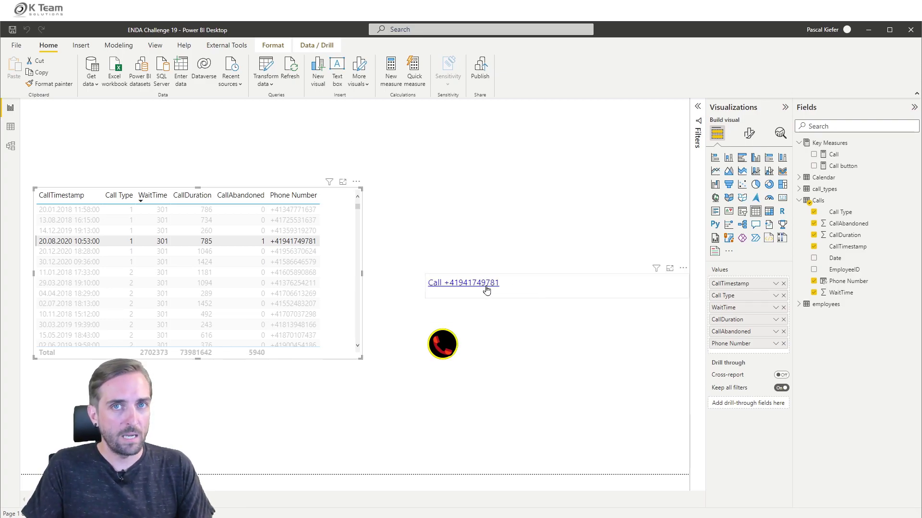
mouse_move(504, 327)
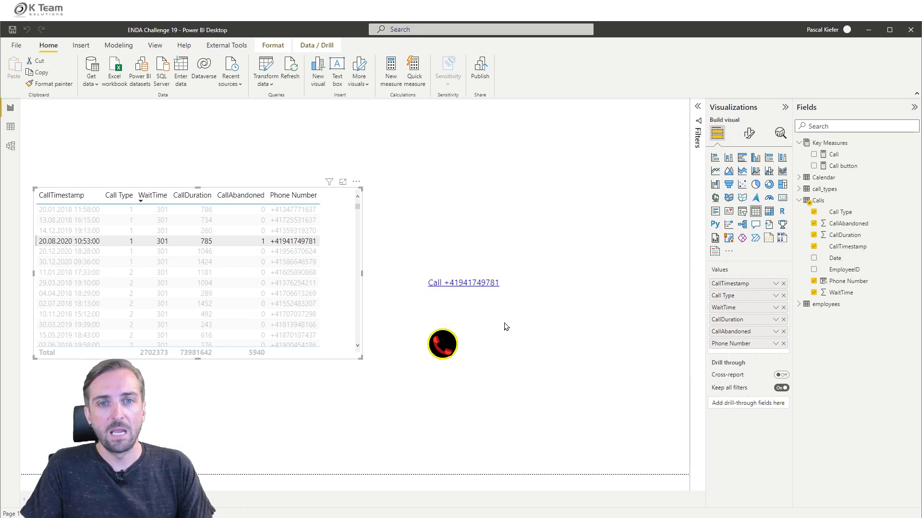
mouse_move(476, 334)
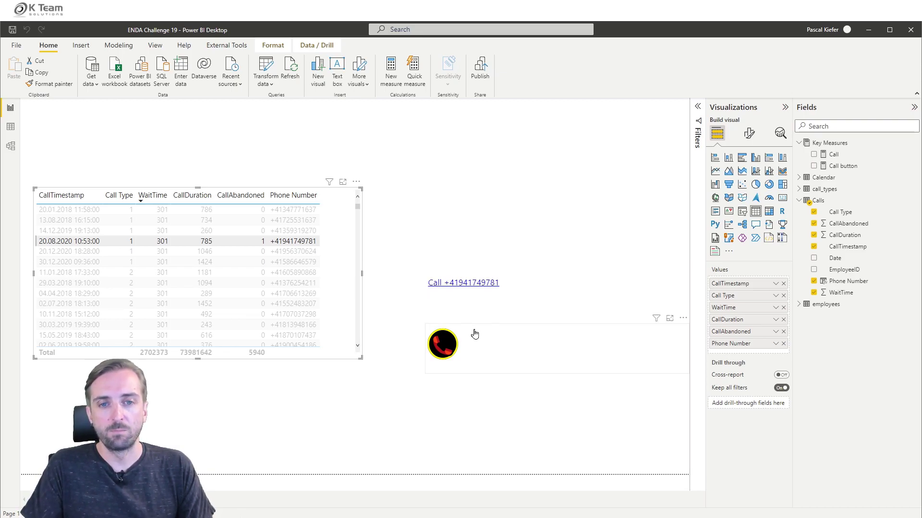
mouse_move(478, 364)
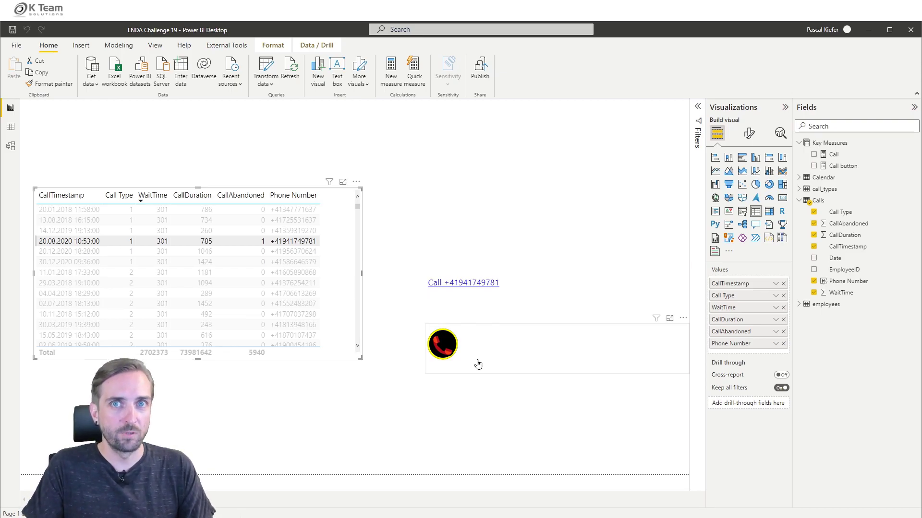
mouse_move(489, 342)
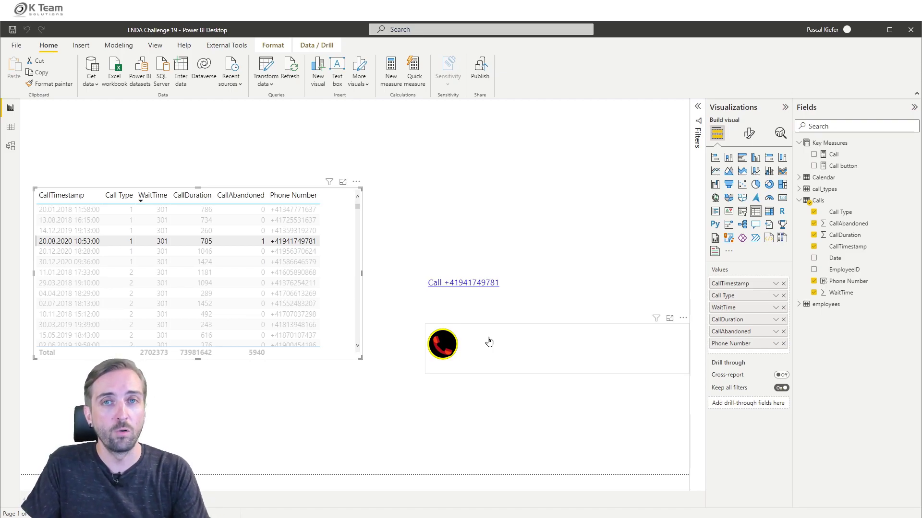
mouse_move(476, 240)
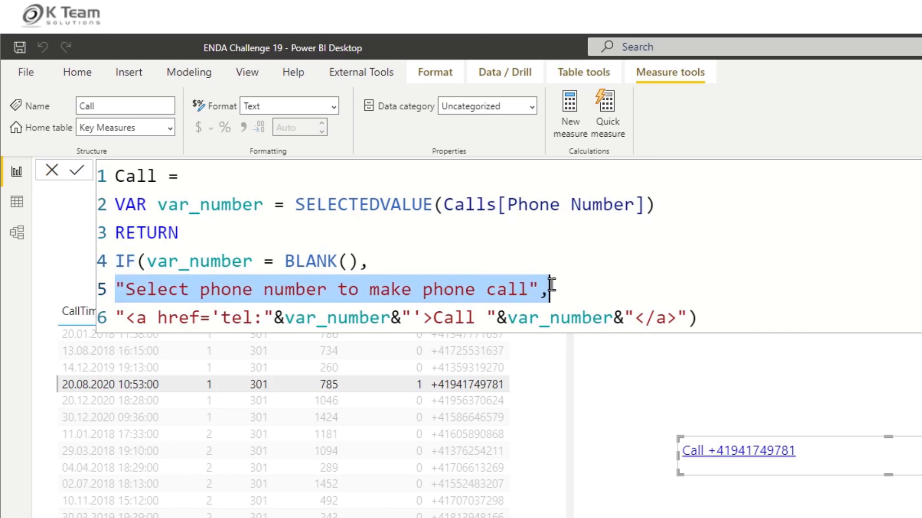
mouse_move(605, 293)
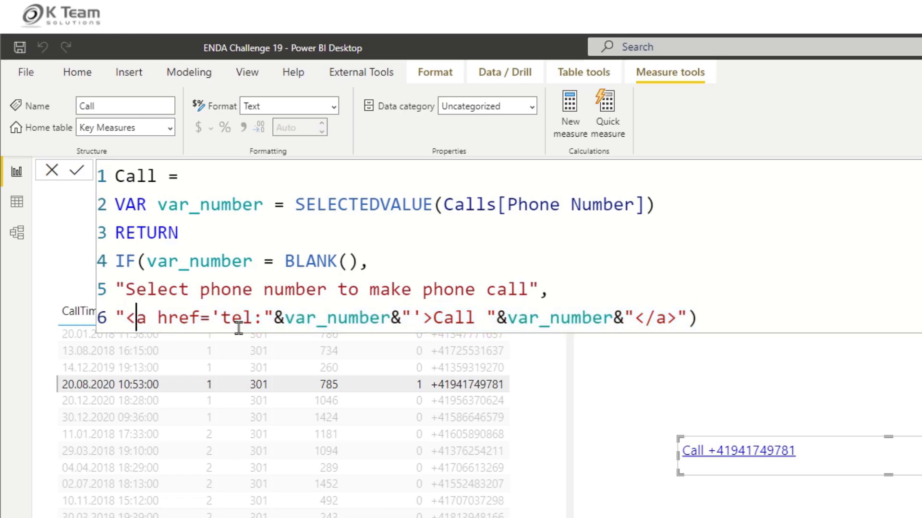
- Highlight the tel: protocol and the 'Call' plus number link text in the Call measure
double_click(235, 318)
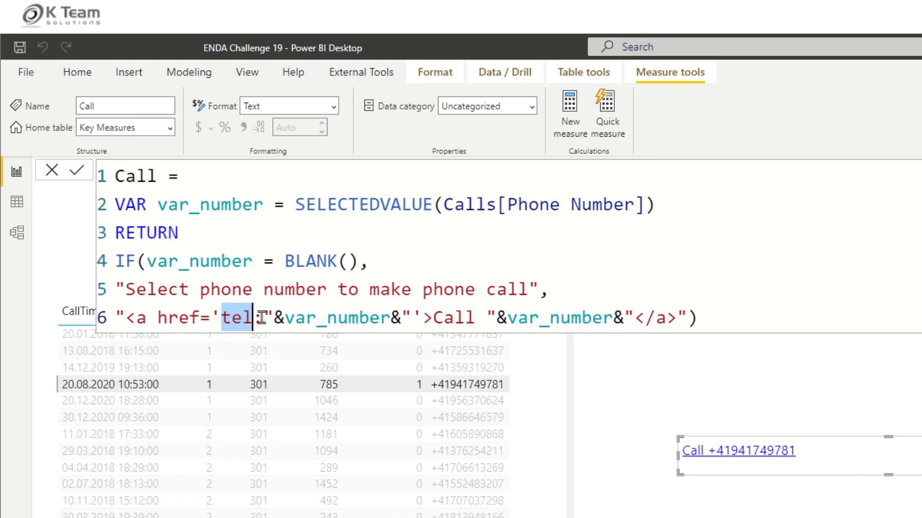
text(:)
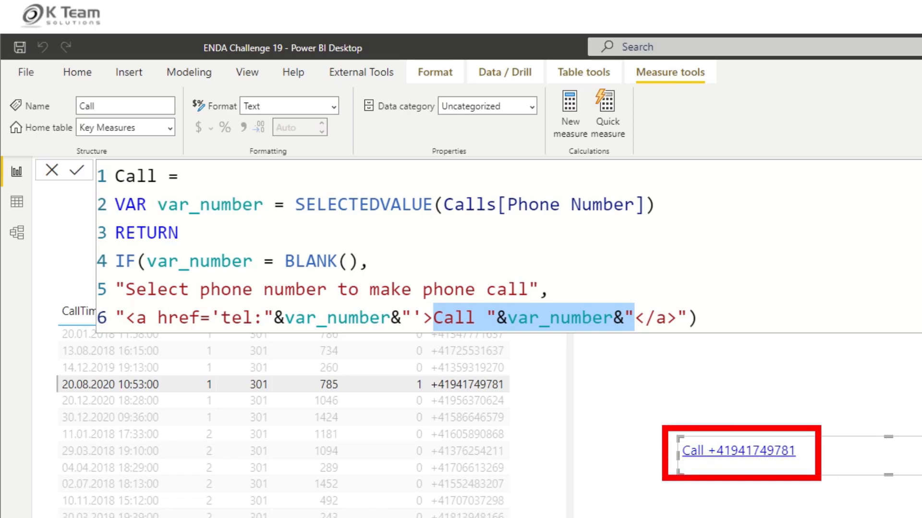
double_click(210, 204)
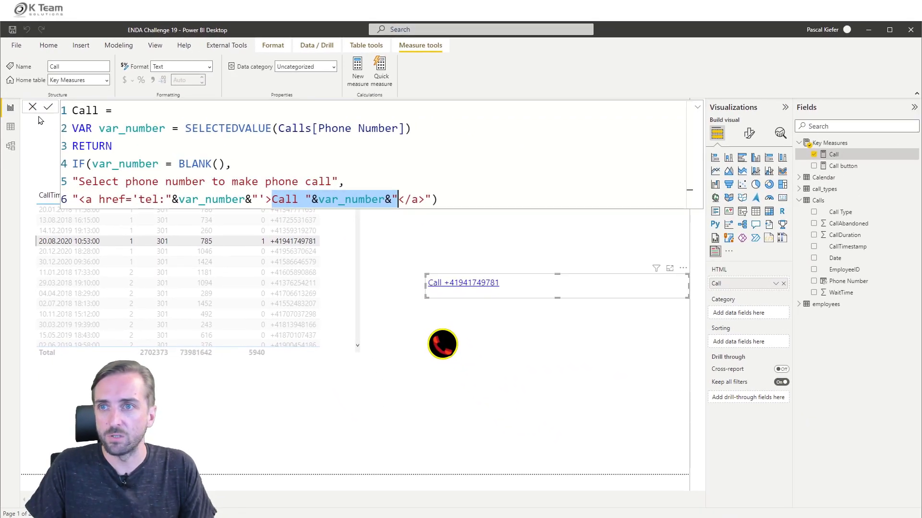
click(463, 282)
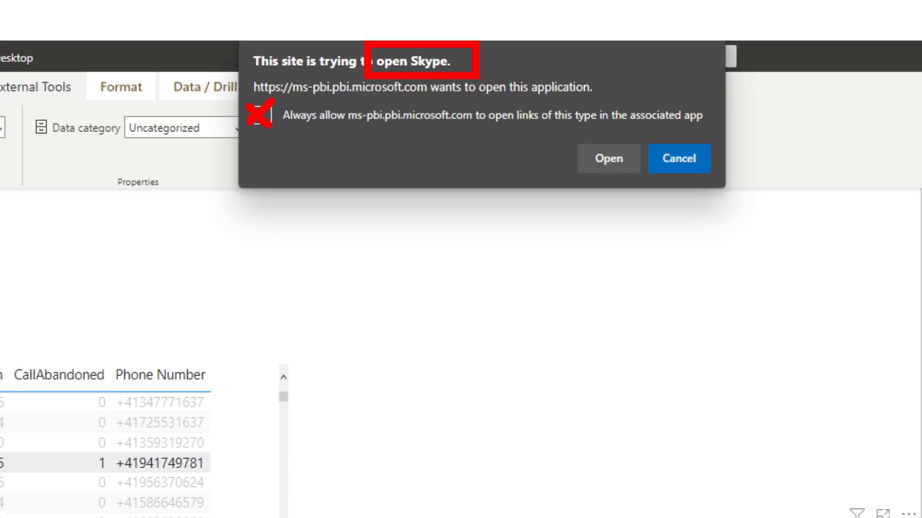
mouse_move(324, 260)
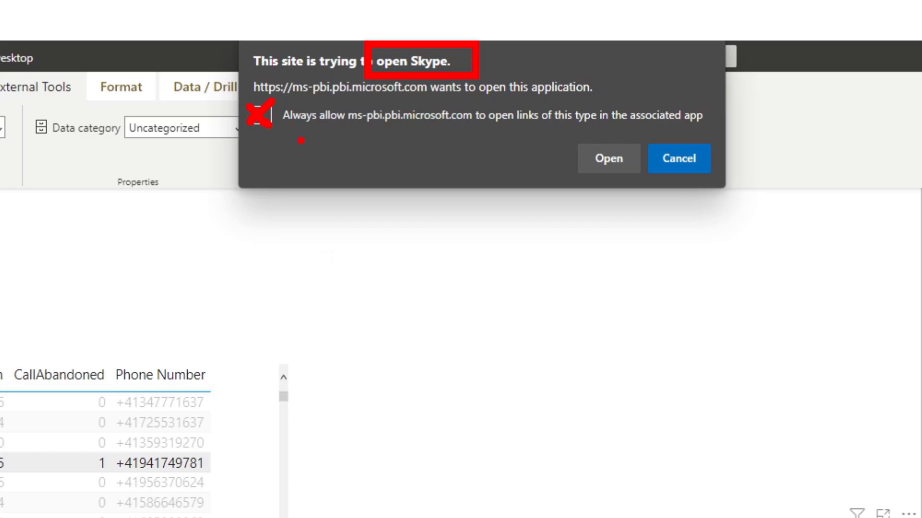
mouse_move(393, 144)
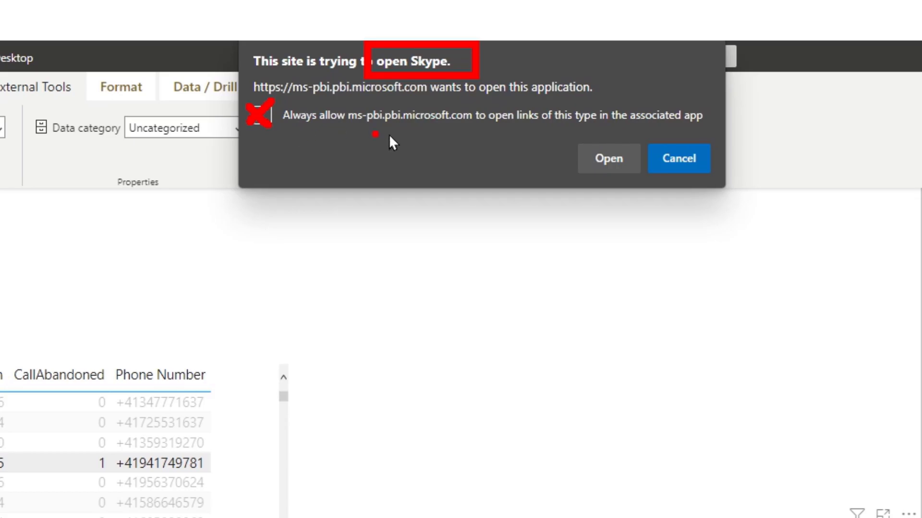
click(607, 159)
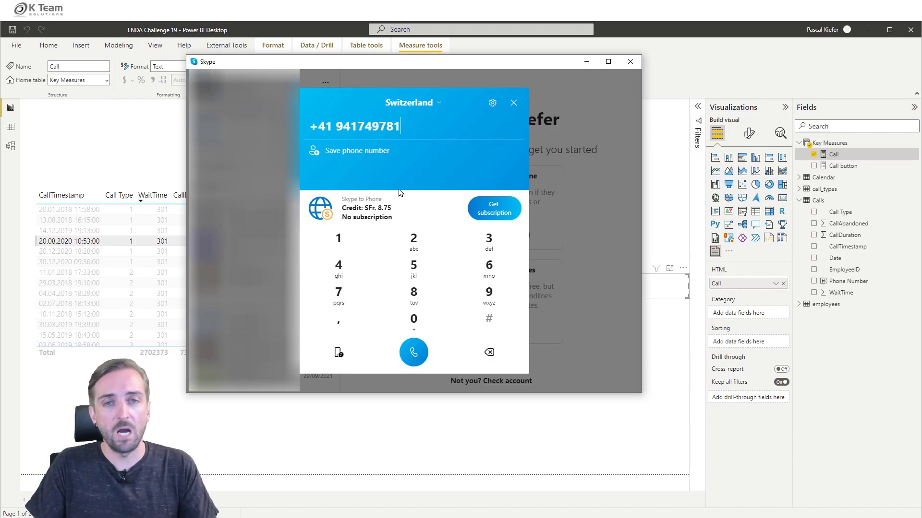
mouse_move(435, 127)
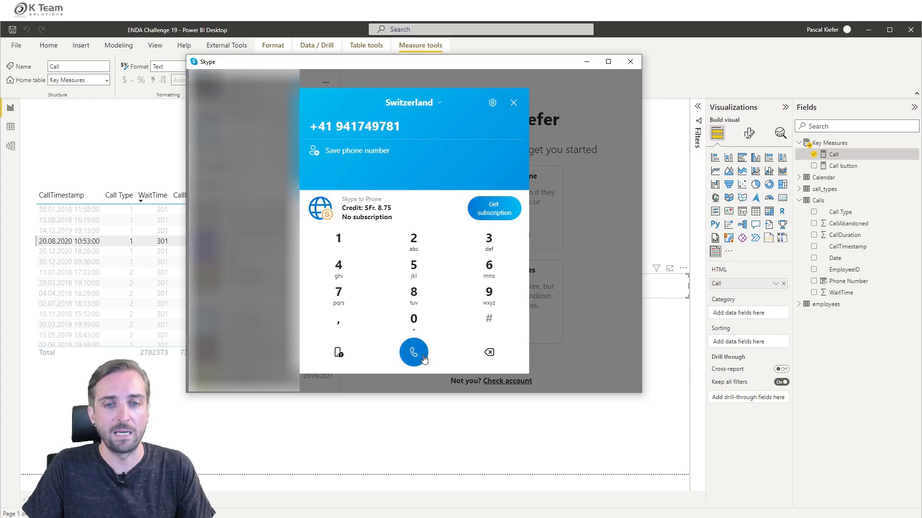
mouse_move(467, 180)
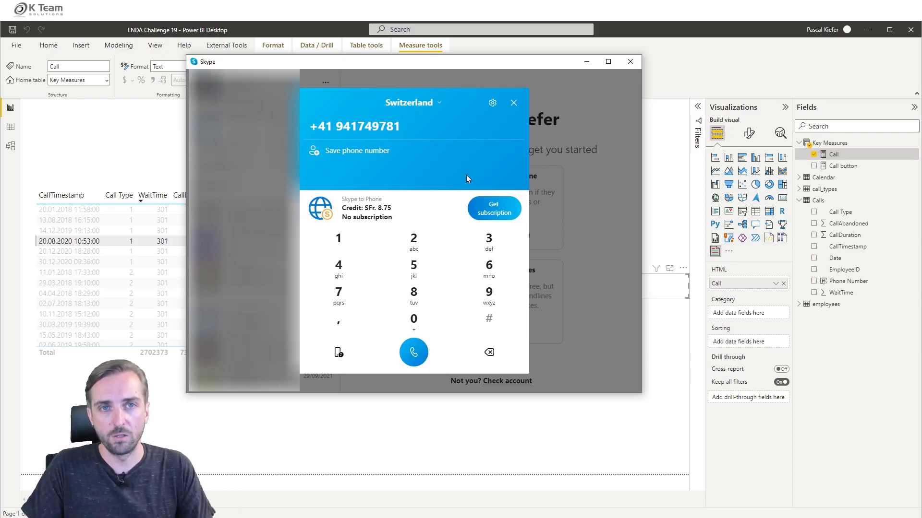
mouse_move(513, 103)
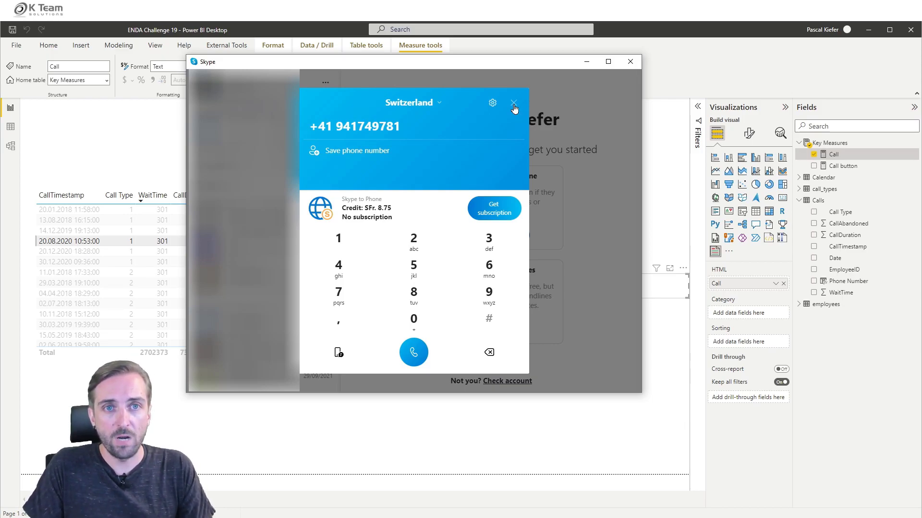
mouse_move(661, 52)
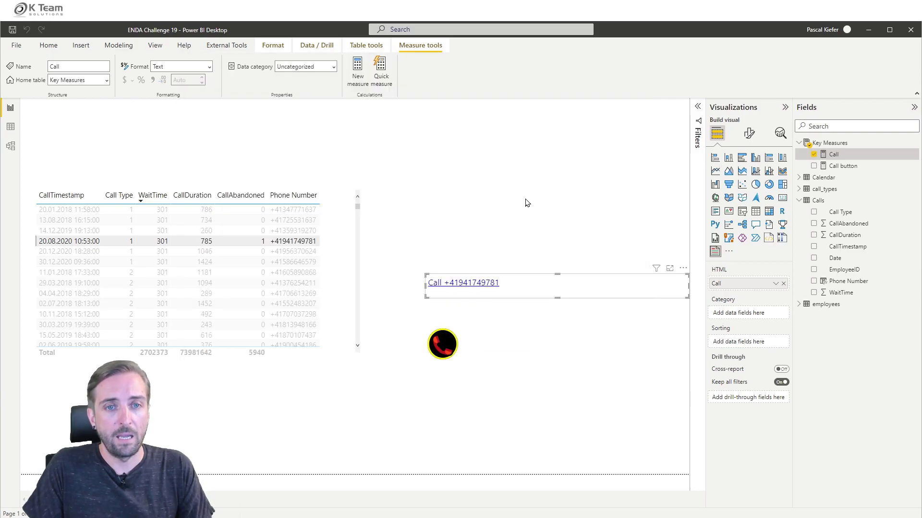
click(441, 345)
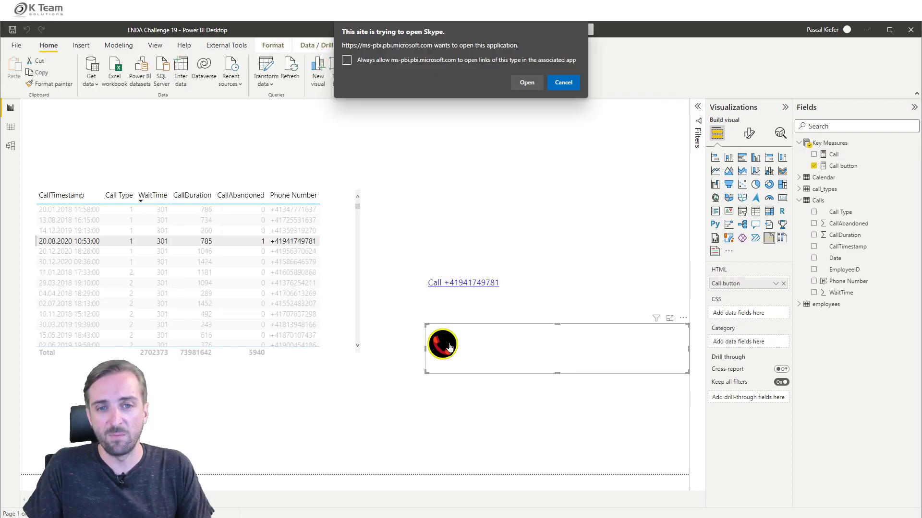
click(526, 83)
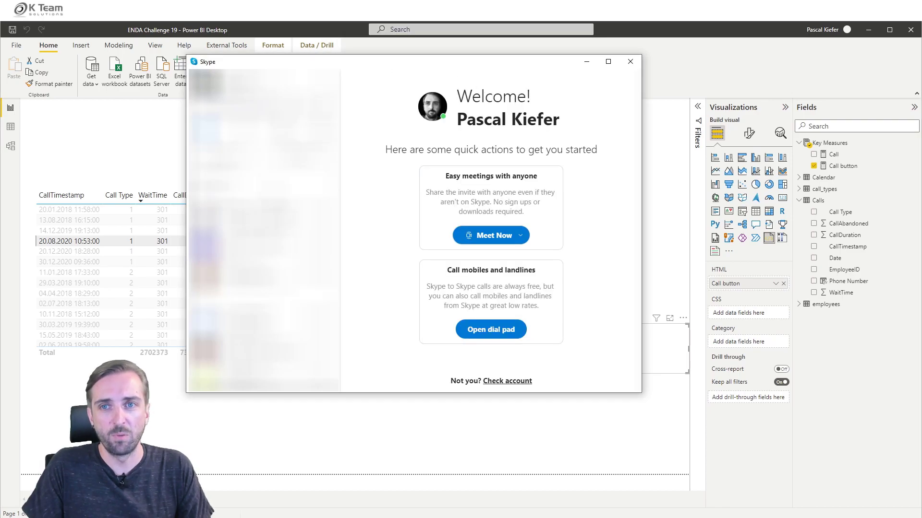
click(490, 330)
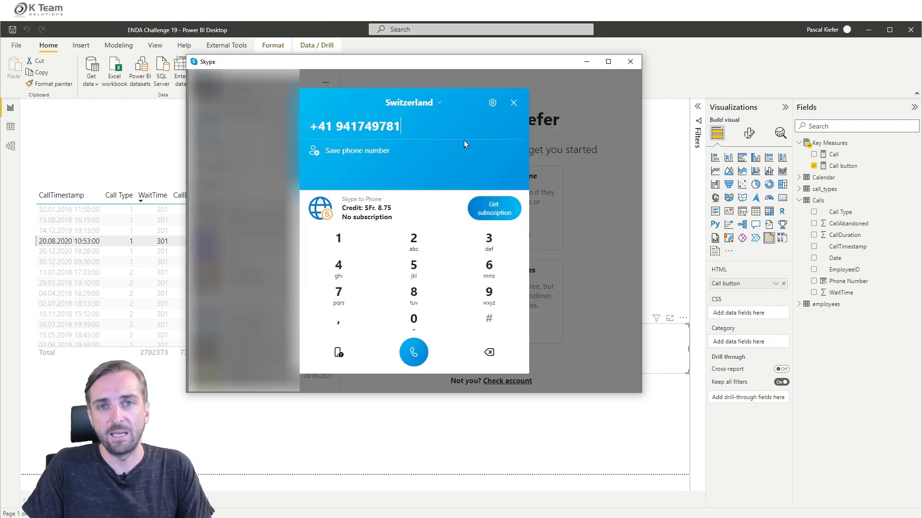
mouse_move(630, 62)
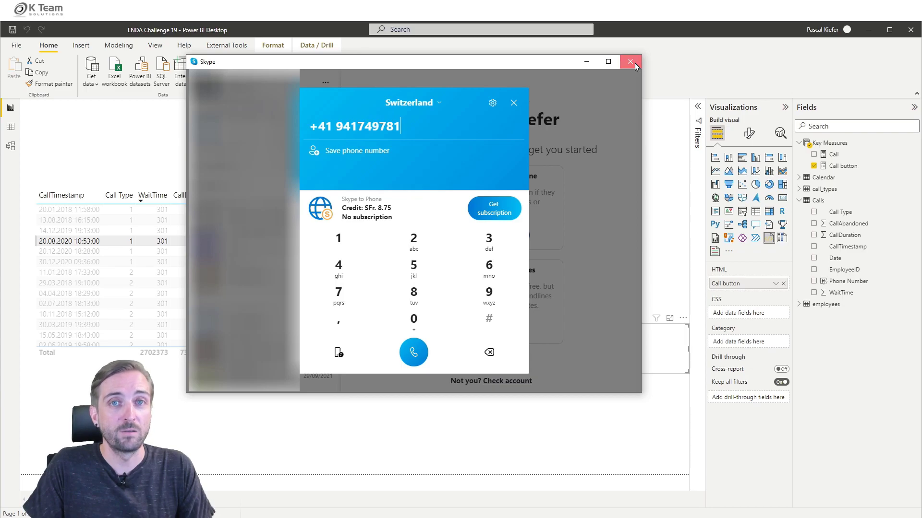
click(629, 61)
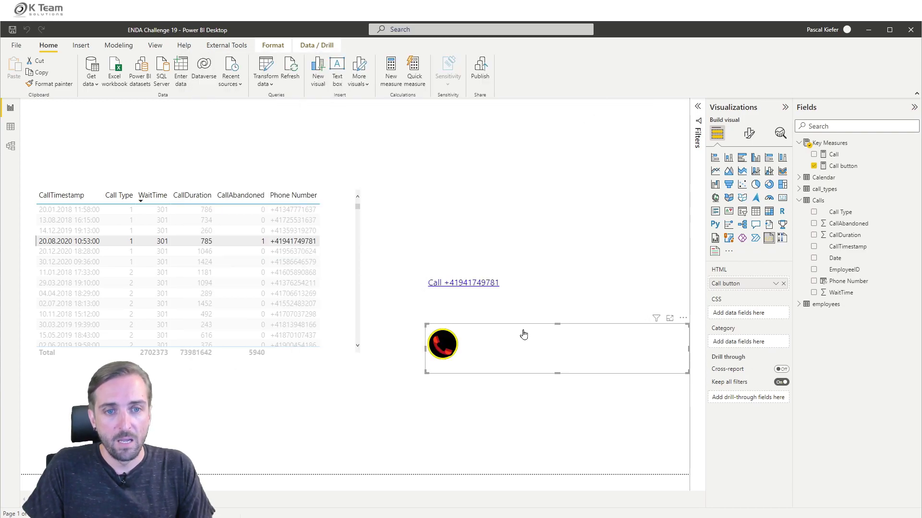
mouse_move(485, 325)
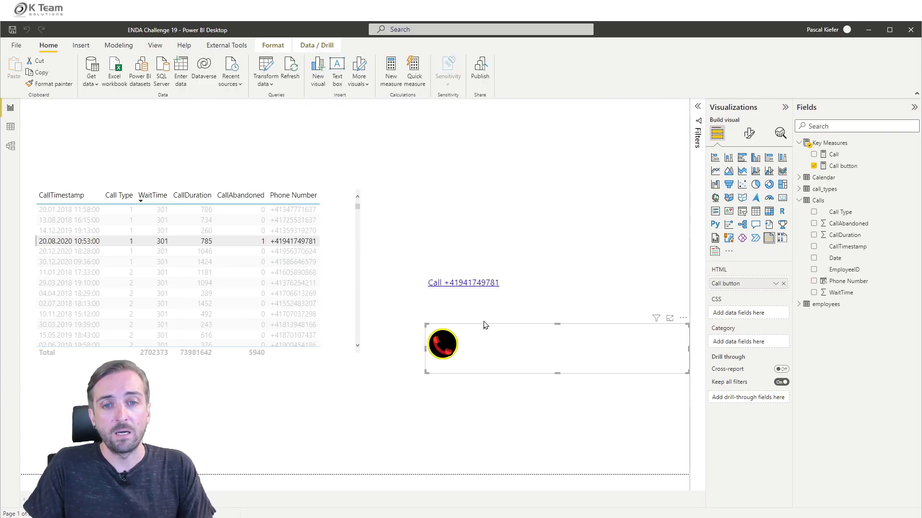
mouse_move(441, 395)
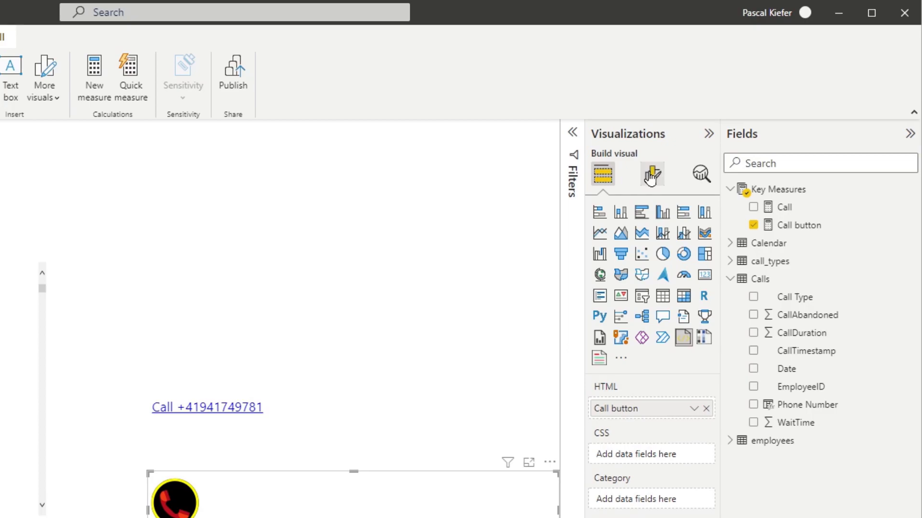
mouse_move(651, 155)
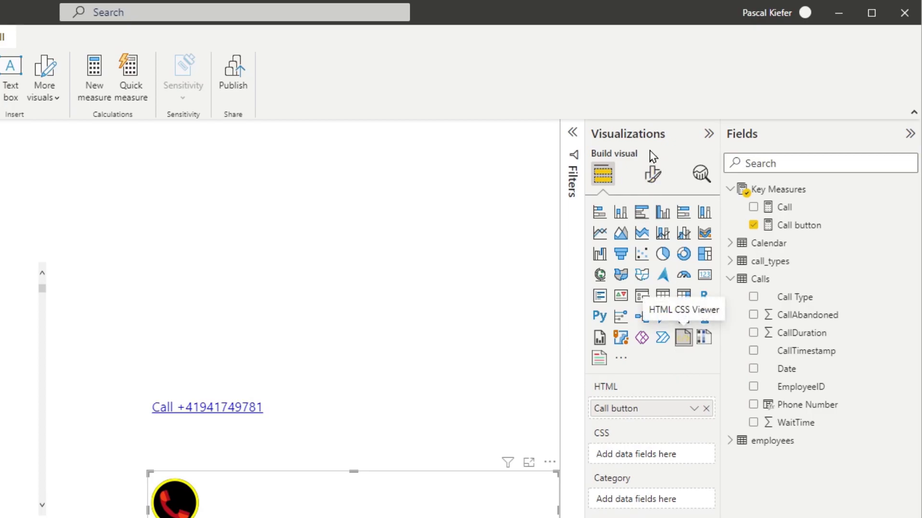
- Show the Format visual pane for the phone button visual
click(651, 173)
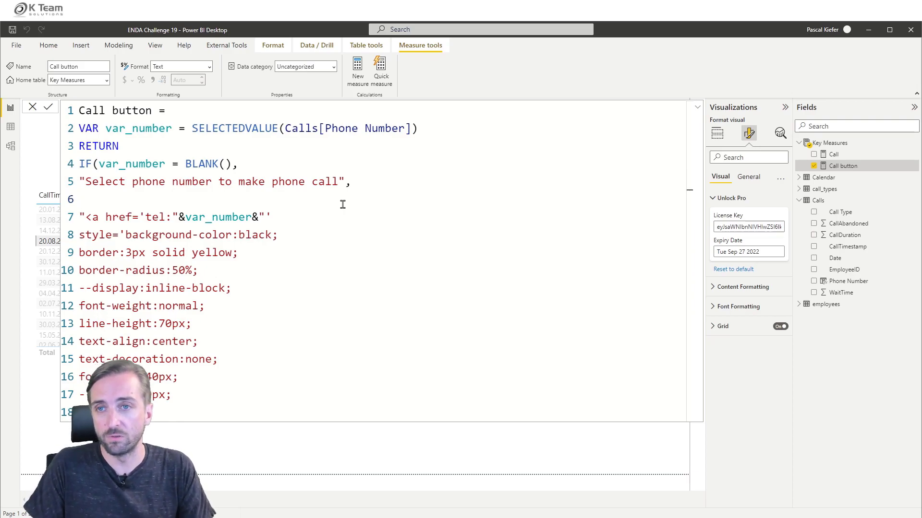
mouse_move(237, 208)
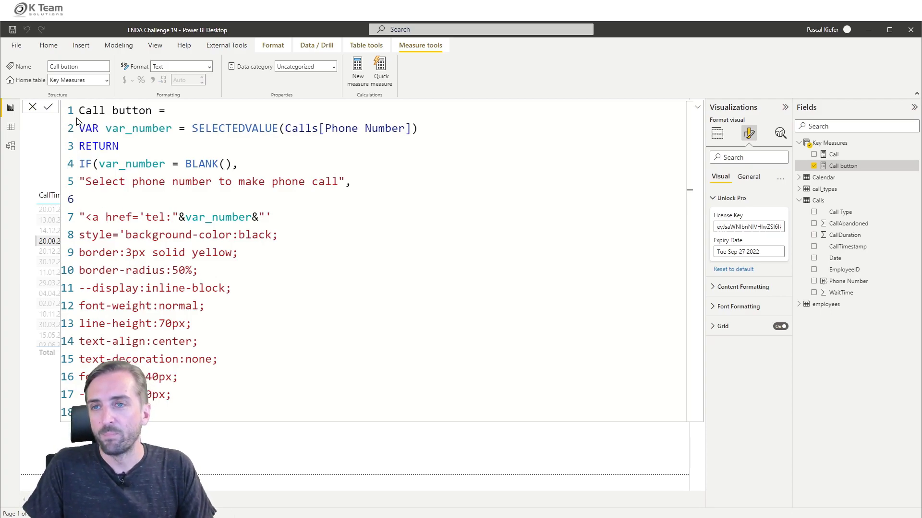
- Replace the Call button's background-color value black with blue in the measure formula
drag(78, 110, 272, 217)
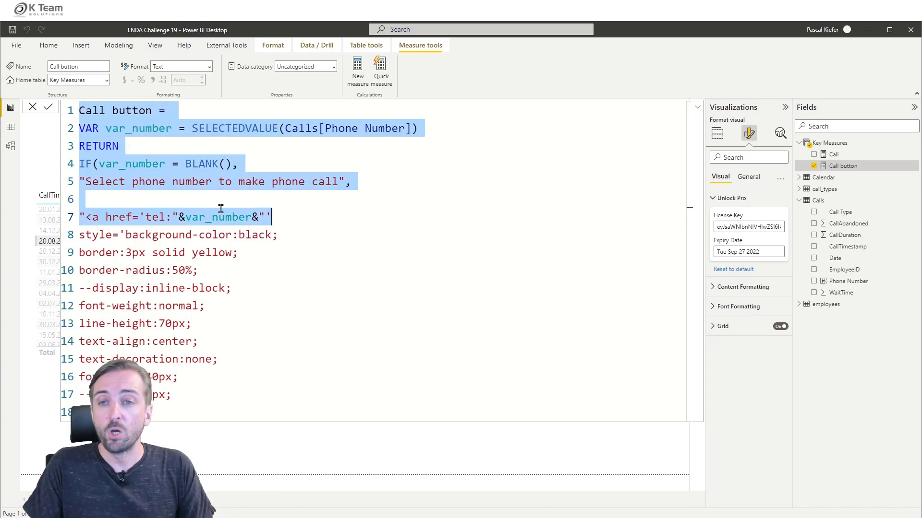
click(97, 234)
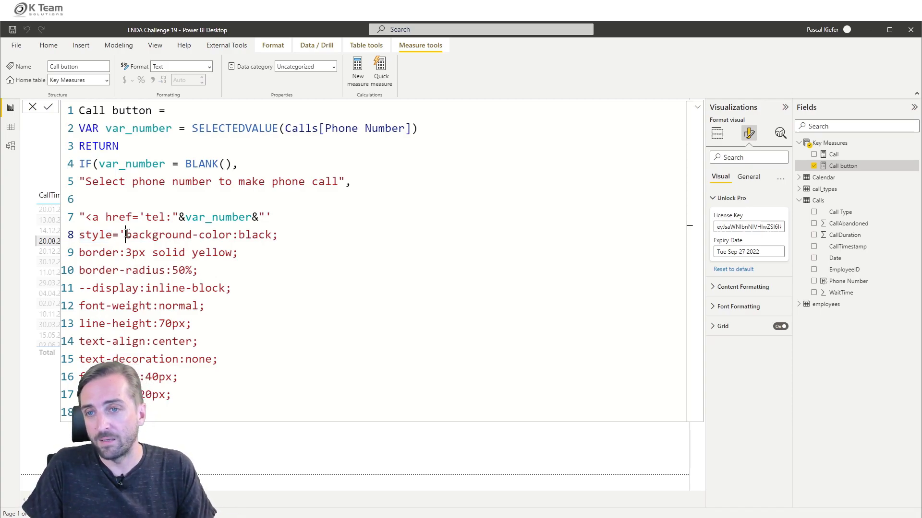
double_click(175, 235)
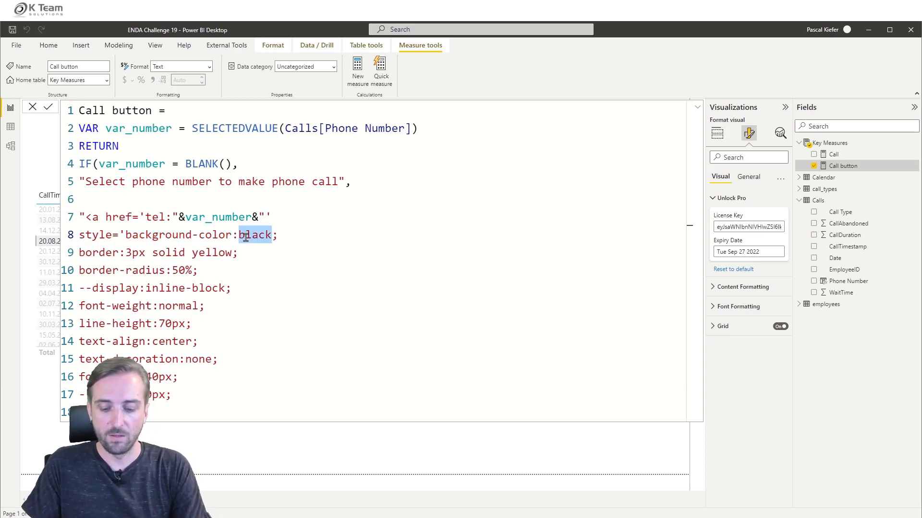
text(blue)
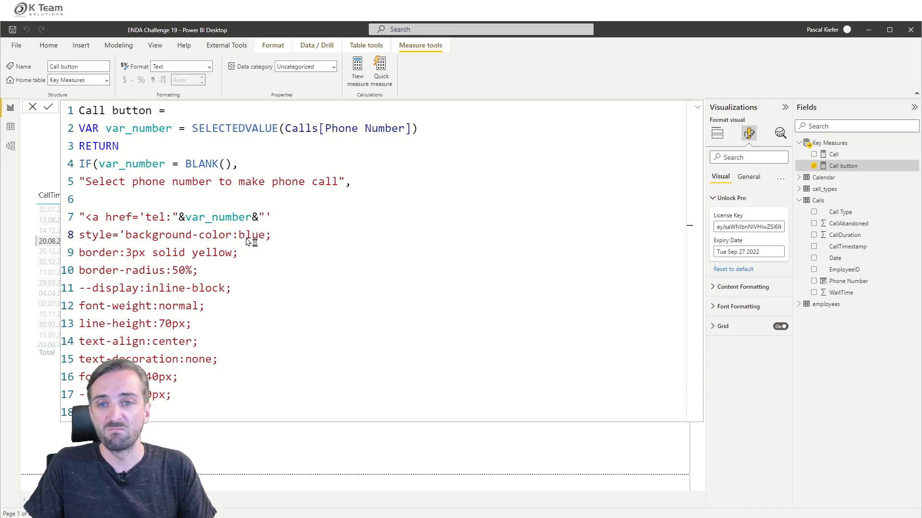
click(49, 106)
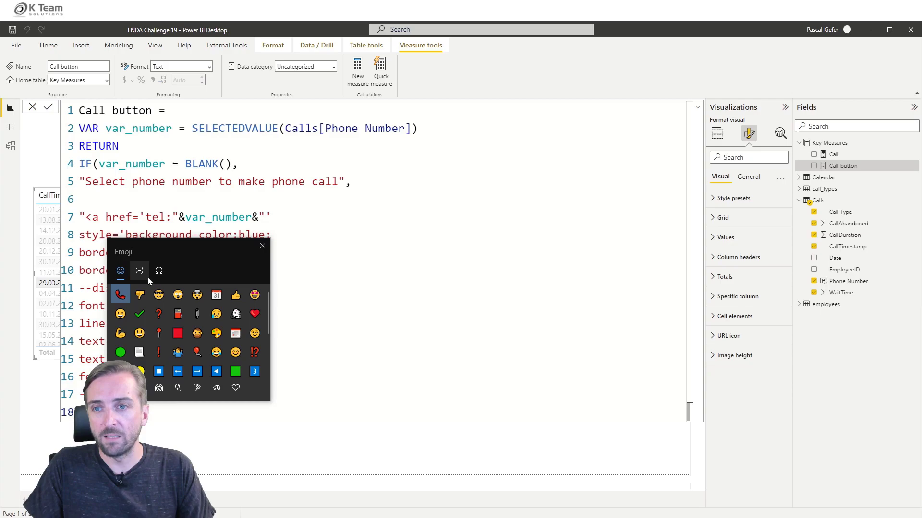
- Browse and close the emoji panel, then commit the Call button measure so the button turns blue
click(139, 271)
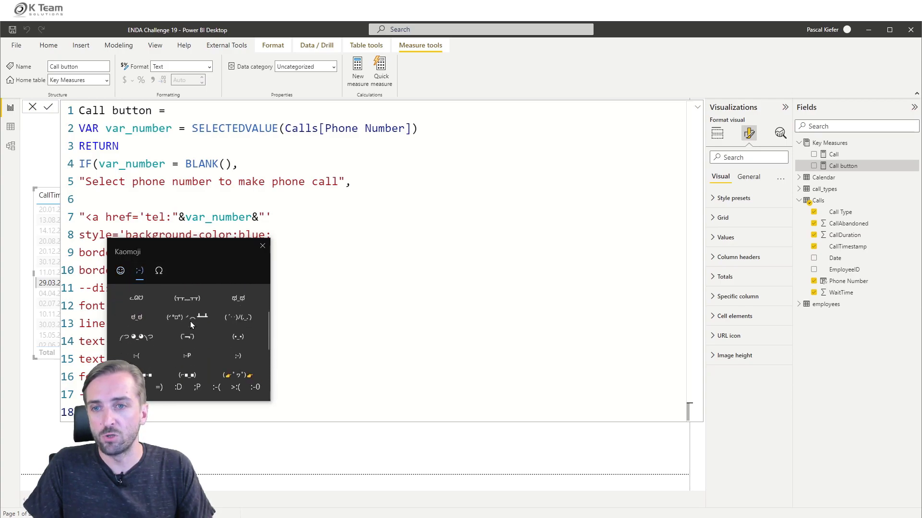
click(120, 271)
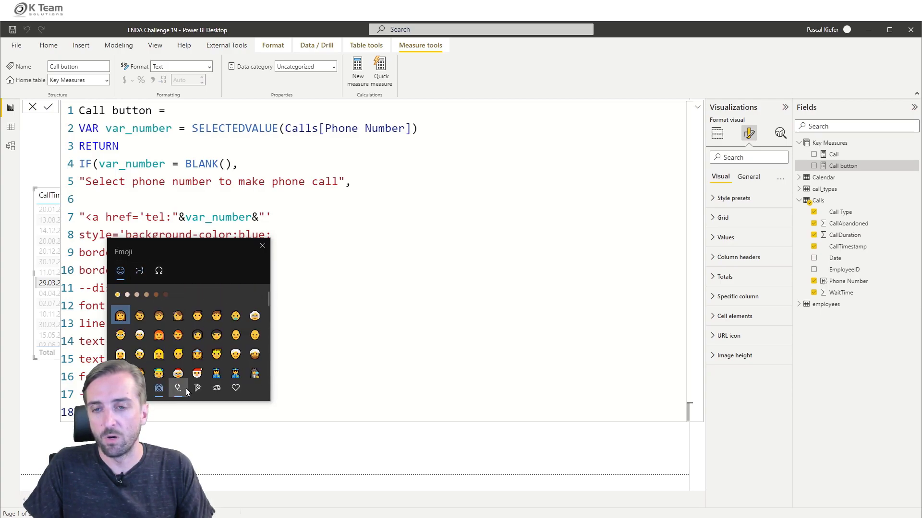
click(198, 387)
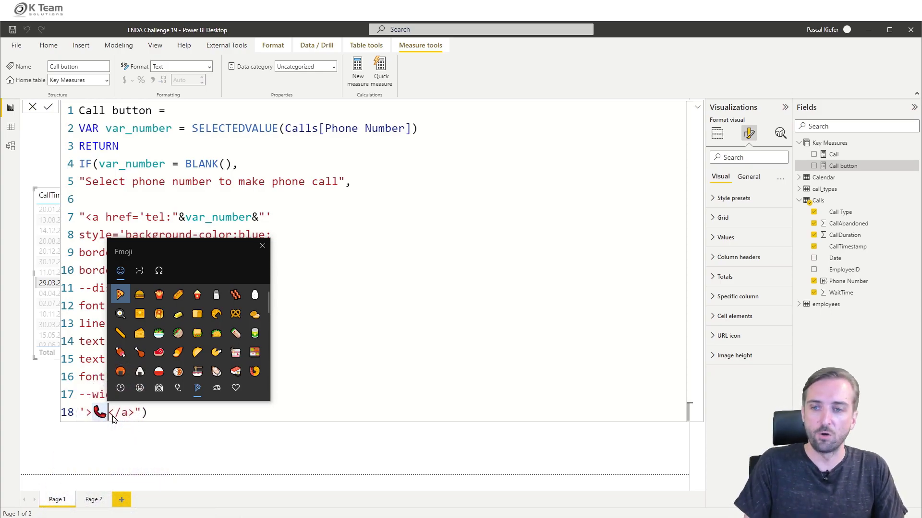
click(262, 246)
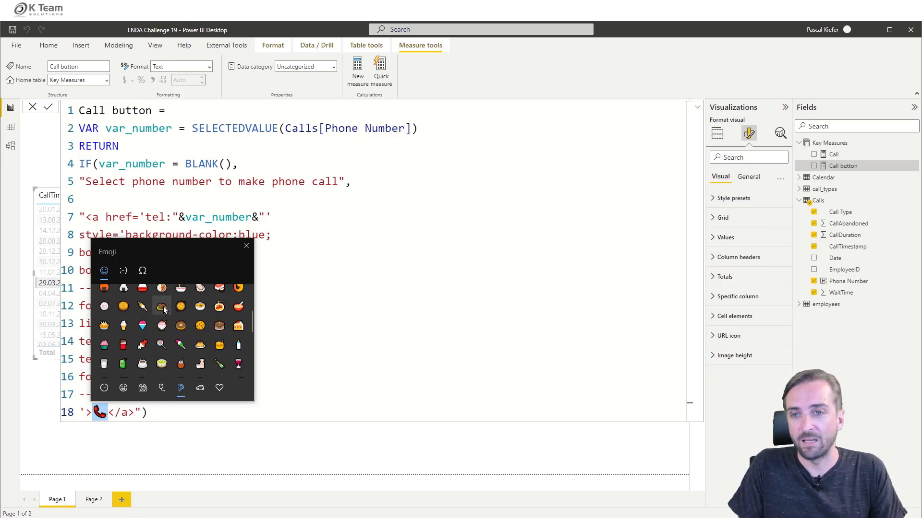
scroll(down, 3)
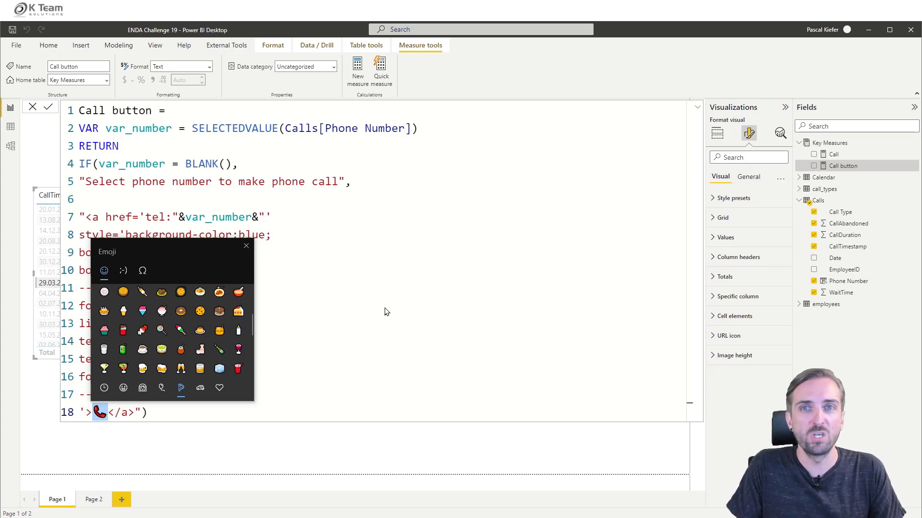
click(246, 245)
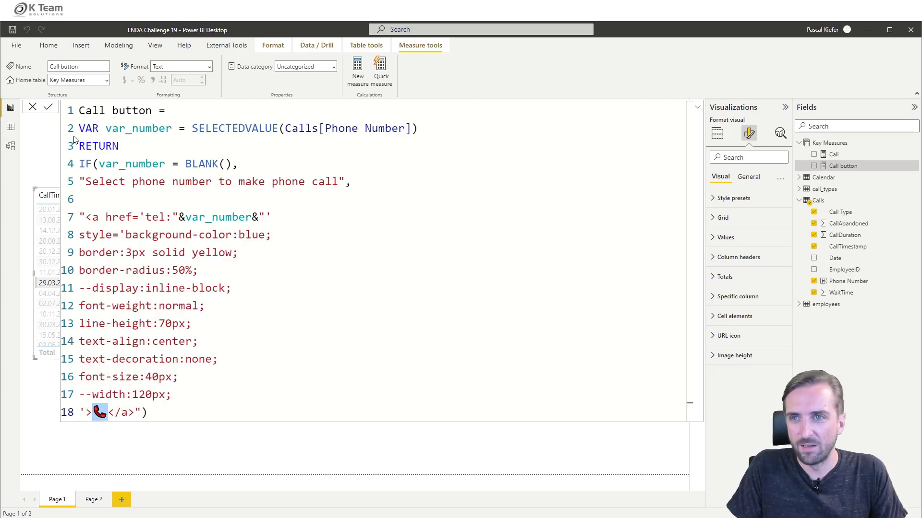
click(49, 107)
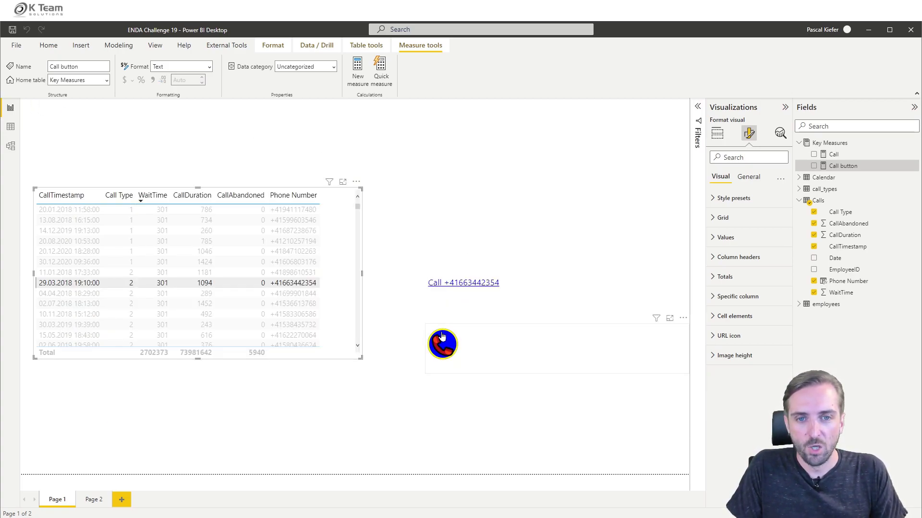